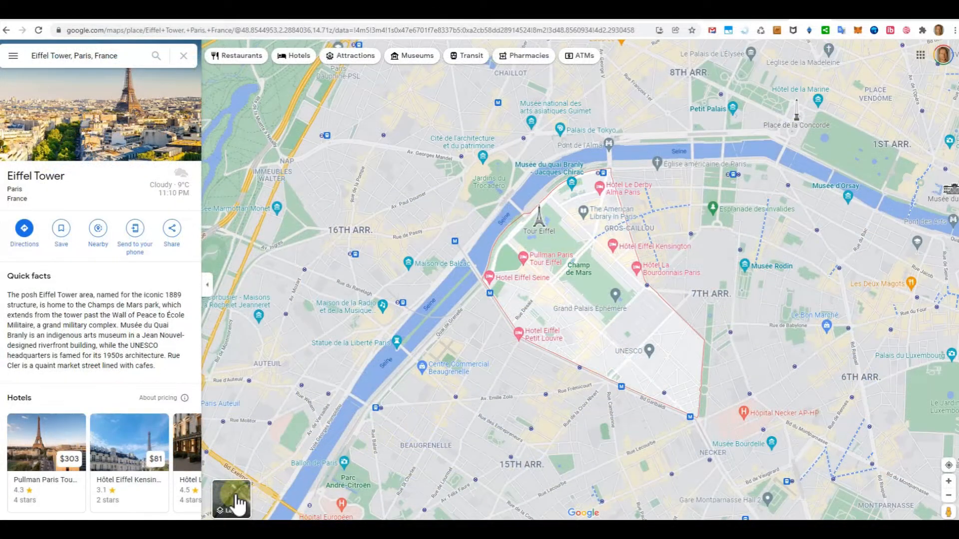
# Expand the Layers thumbnail to reveal the available map layer options.
pyautogui.click(231, 498)
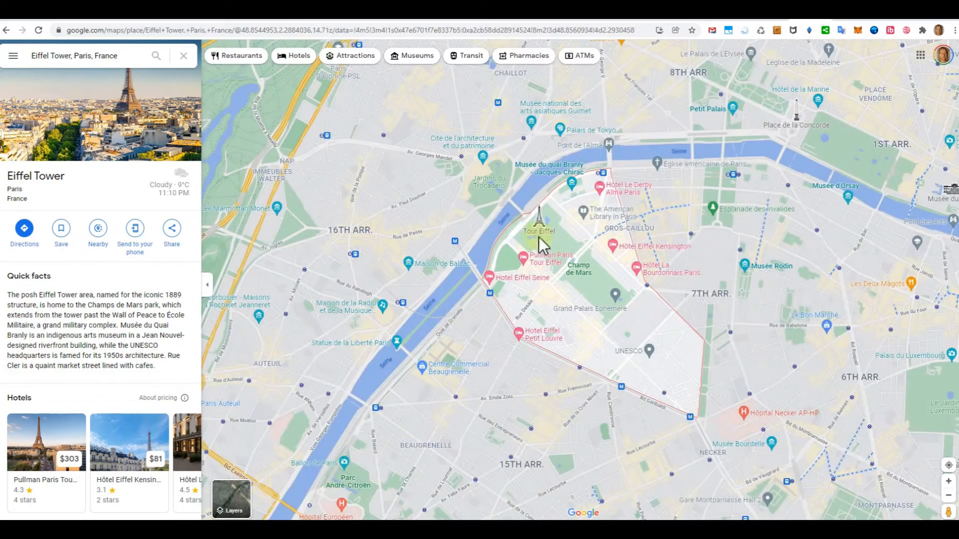
pyautogui.click(230, 497)
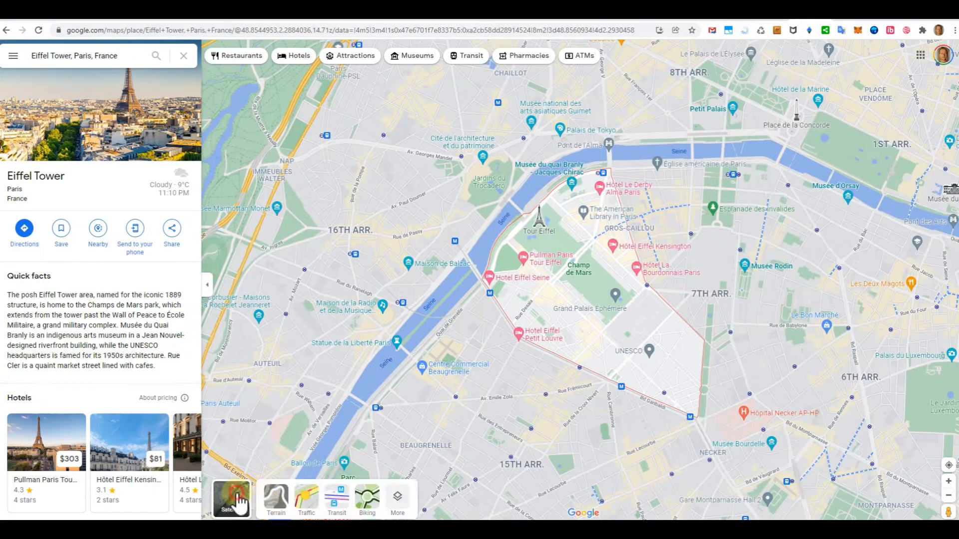
# Switch to satellite imagery, zoom around the Eiffel Tower, and return to the default map with Map details shown.
pyautogui.click(231, 499)
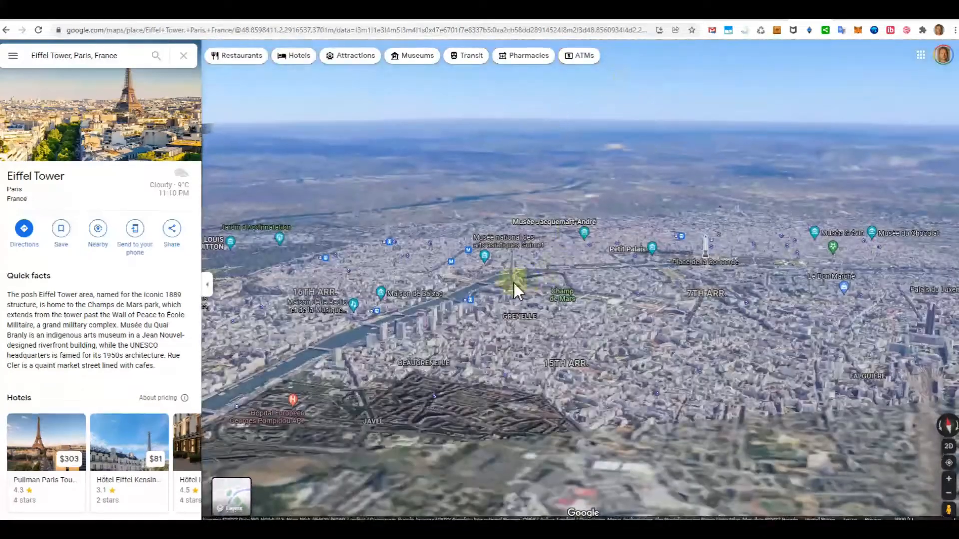
pyautogui.scroll(-3)
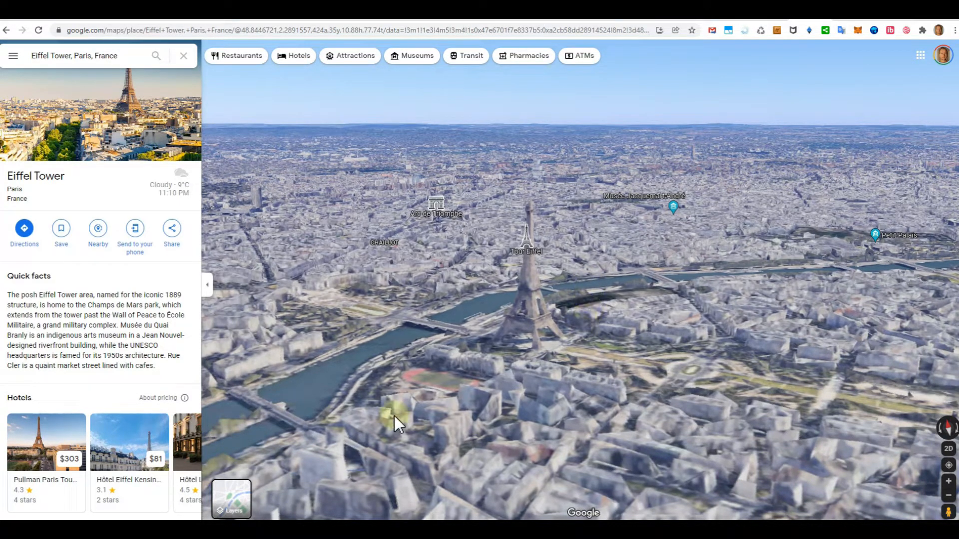
pyautogui.click(230, 498)
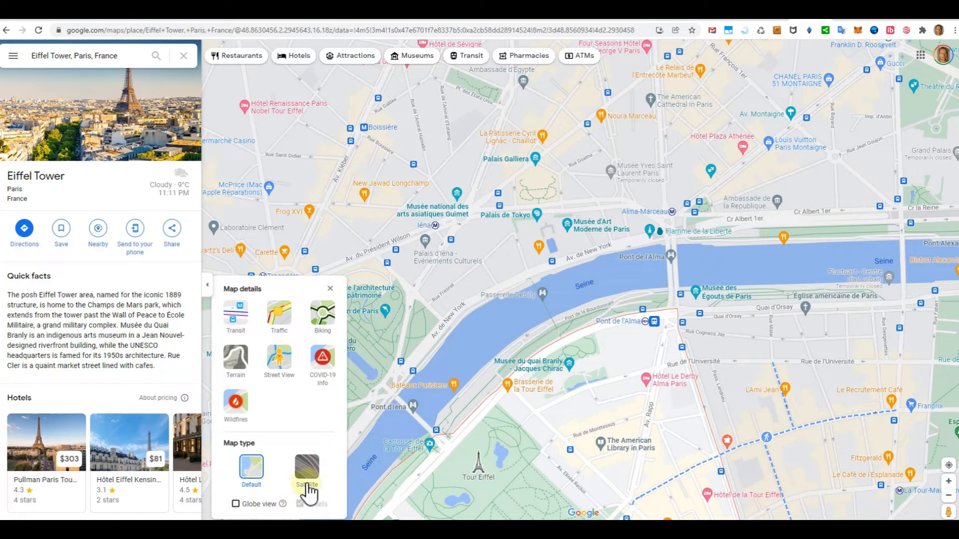
# Choose the Satellite map type and dismiss the Map details panel.
pyautogui.click(307, 470)
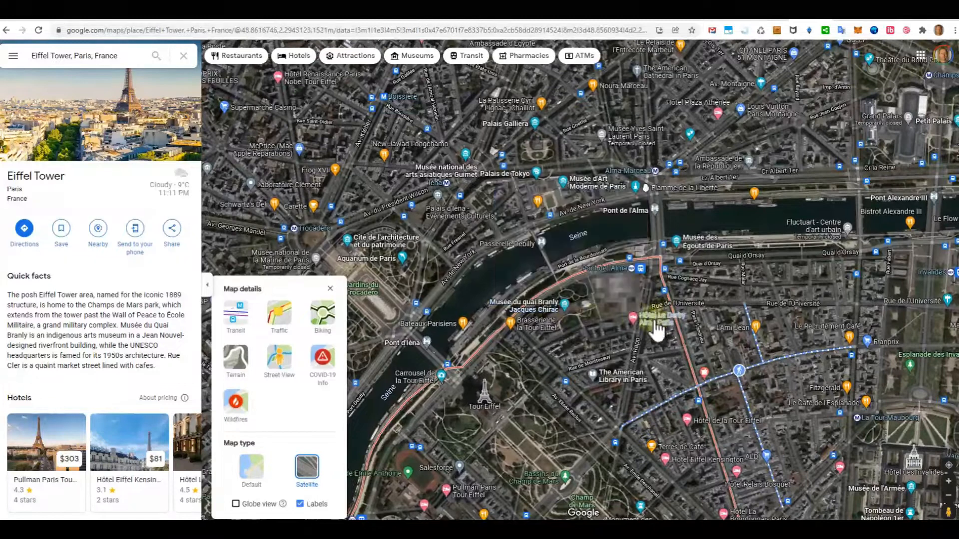
pyautogui.click(235, 504)
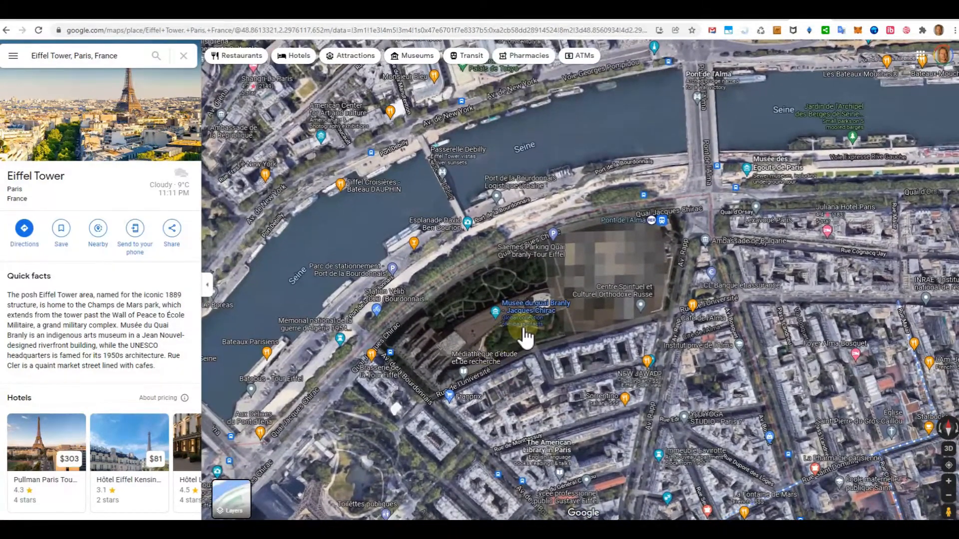
pyautogui.moveTo(558, 385)
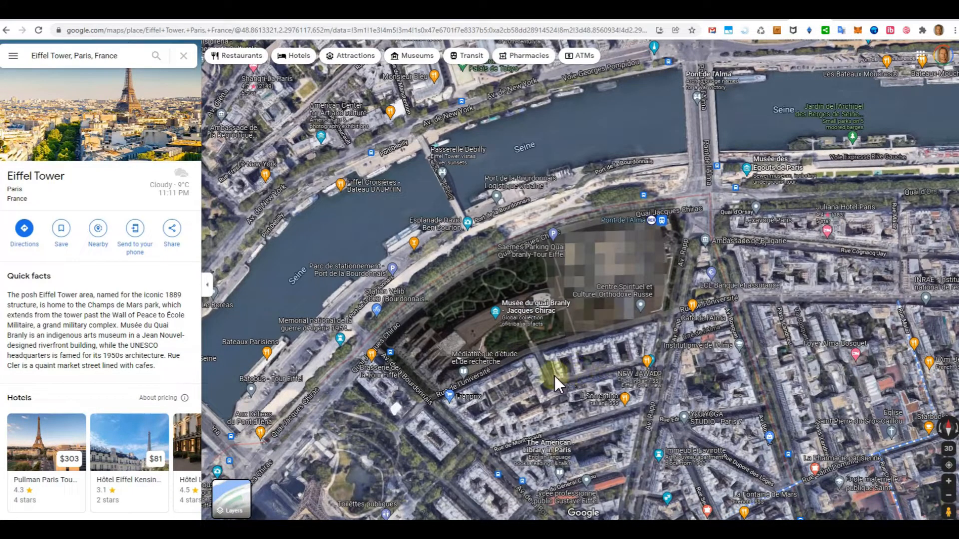
pyautogui.moveTo(544, 382)
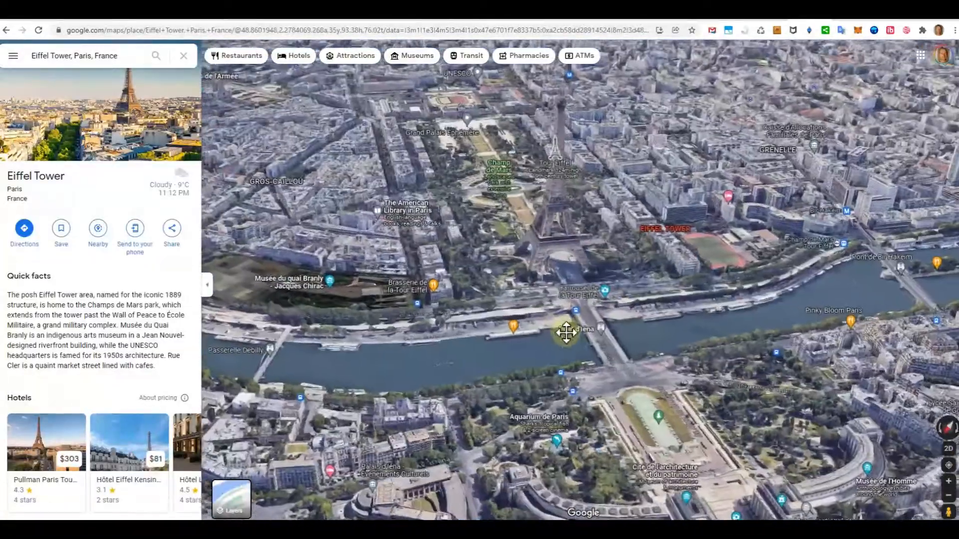
# Reopen the map type settings and switch back to the Default map with globe view checked.
pyautogui.click(231, 499)
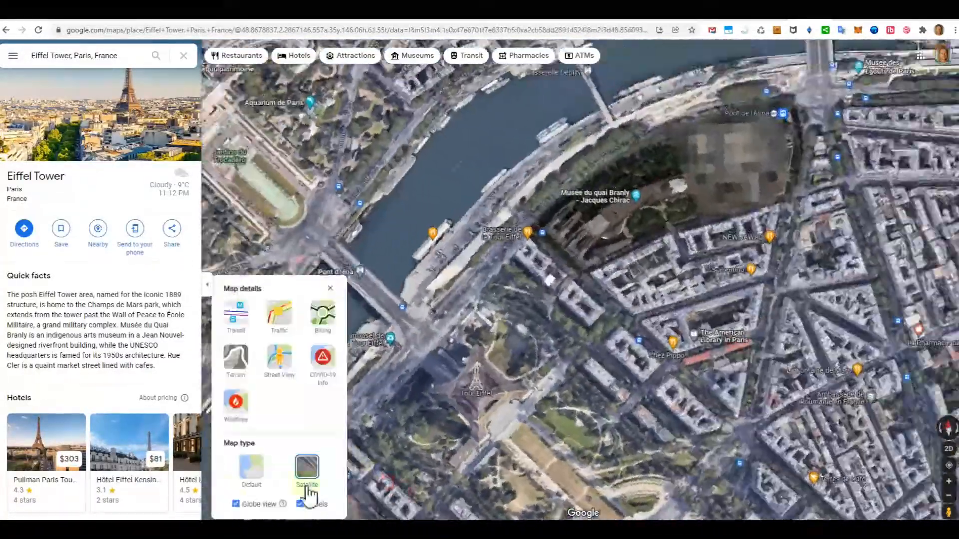
pyautogui.click(251, 471)
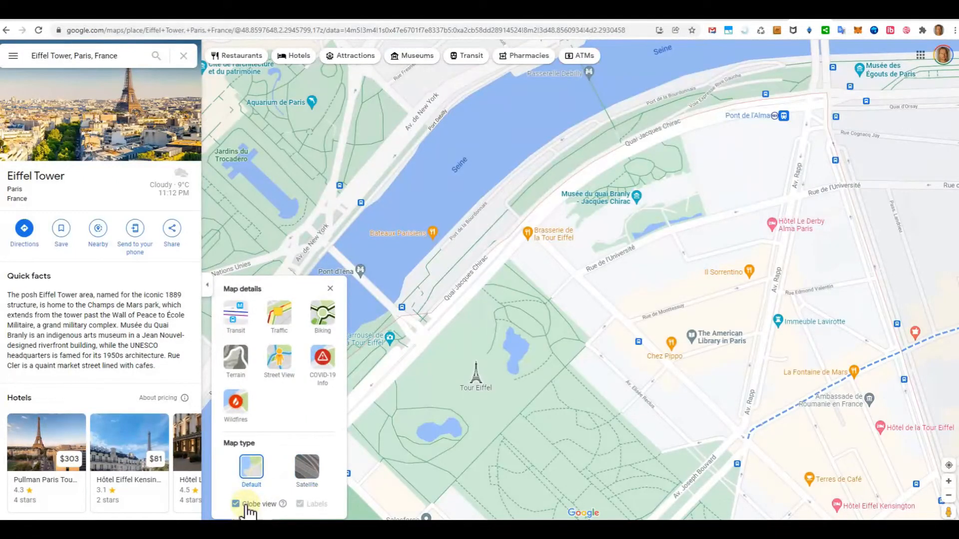